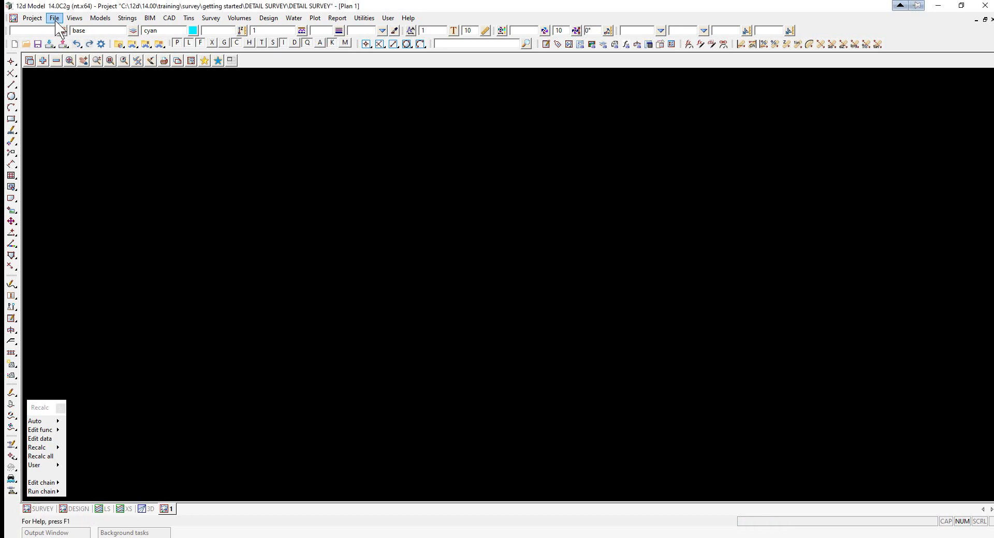
Step: Start File > Input 12d to bring up the Read 12d Solutions Data panel
{"action": "left_click", "coordinate": [54, 18]}
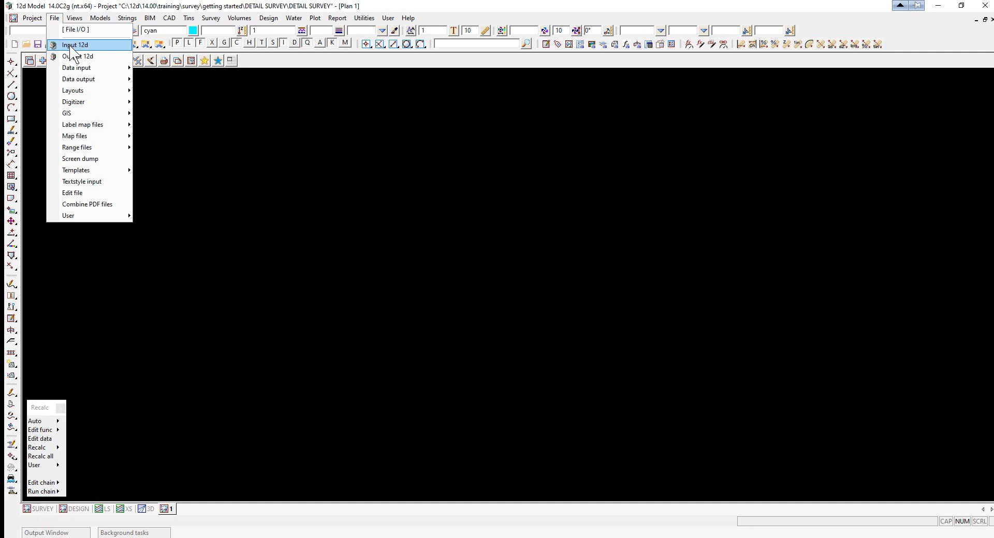
{"action": "left_click", "coordinate": [75, 45]}
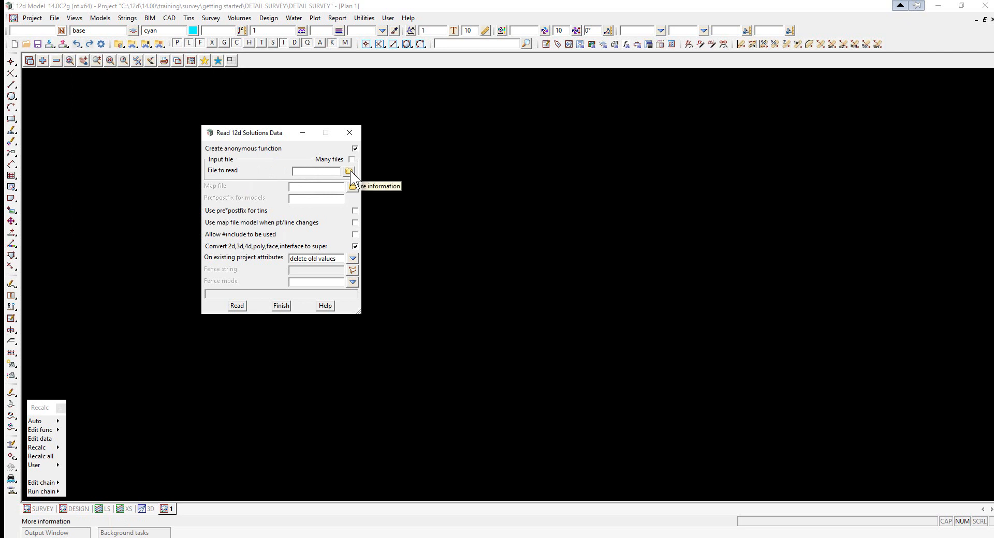
Step: Browse to the getting started folder and pick SURVEY STATIONS.12da as the file to read
{"action": "left_click", "coordinate": [351, 170]}
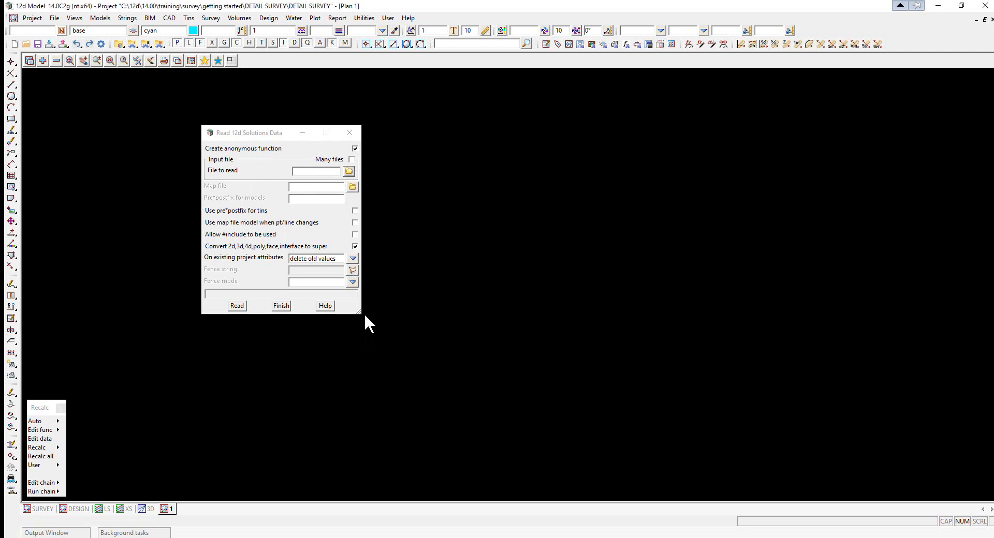
{"action": "left_click", "coordinate": [349, 170]}
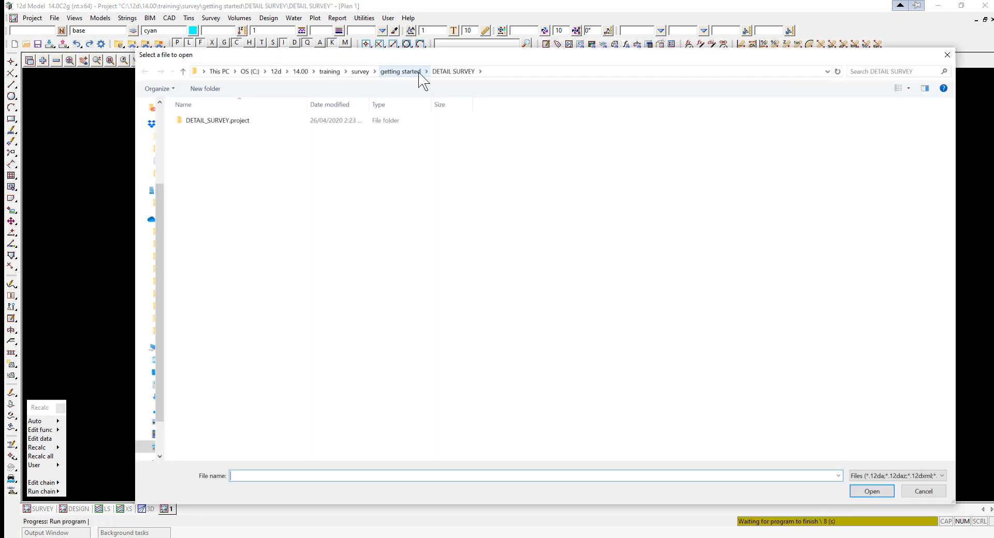
{"action": "left_click", "coordinate": [399, 71]}
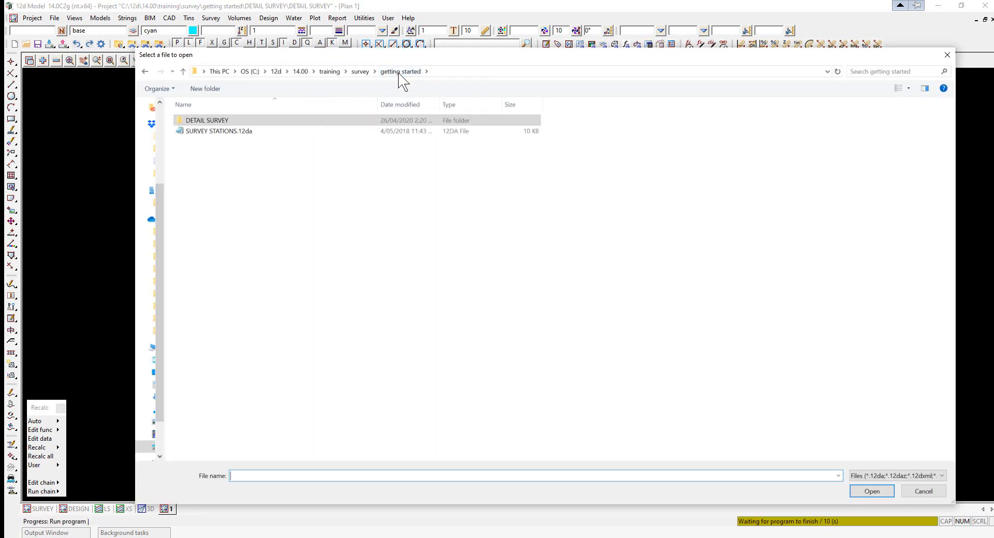
{"action": "mouse_move", "coordinate": [218, 132]}
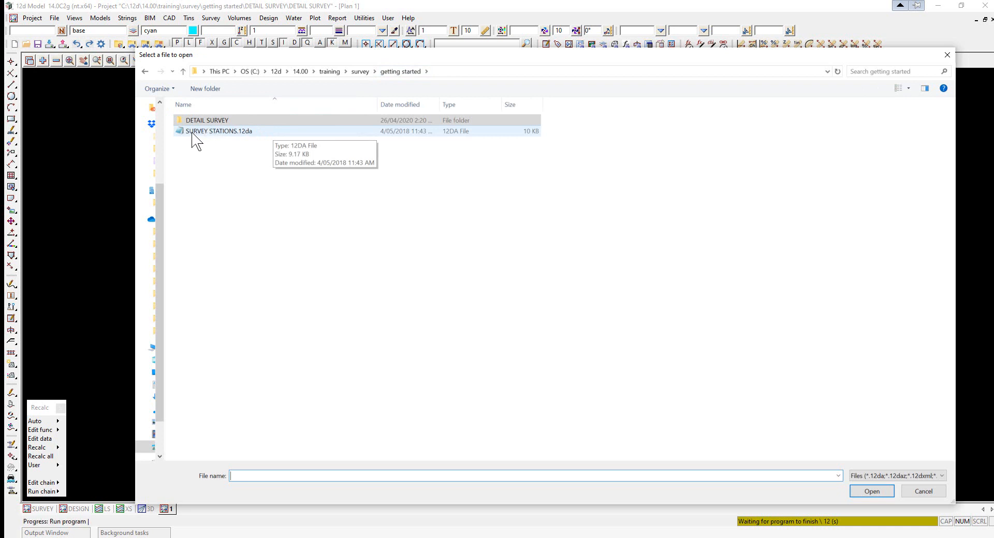
{"action": "left_click", "coordinate": [219, 131]}
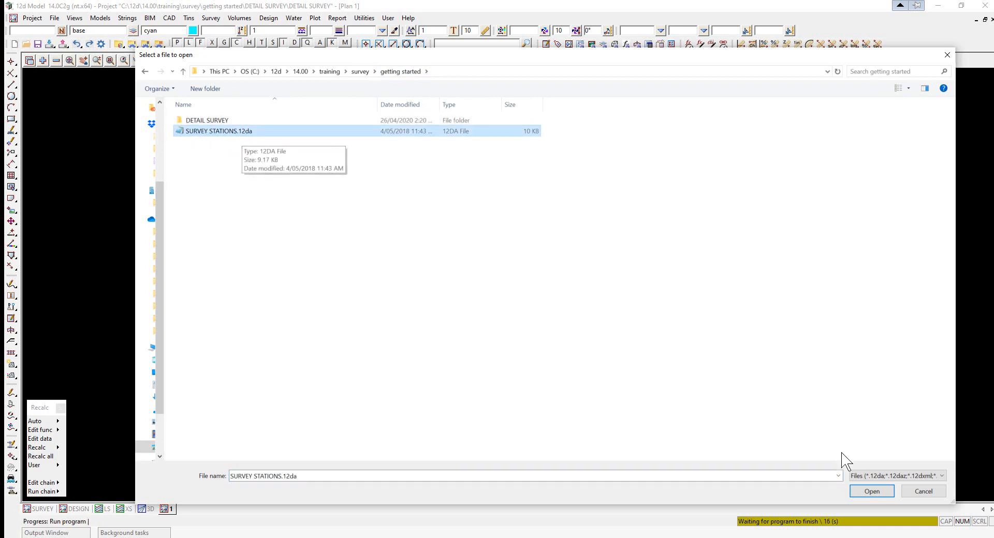
{"action": "left_click", "coordinate": [870, 492]}
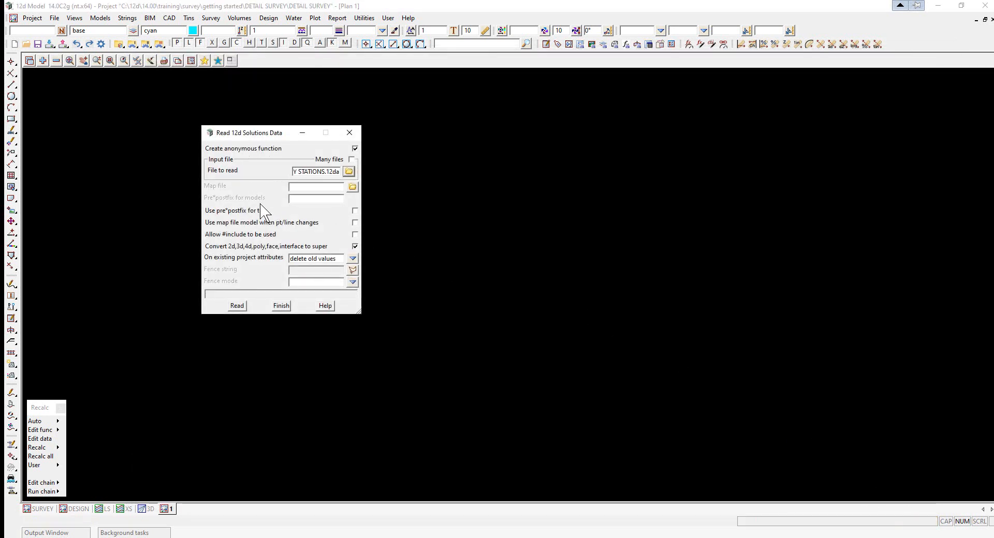
Step: Read the survey stations file into the project and finish the reading dialog
{"action": "left_click", "coordinate": [236, 306]}
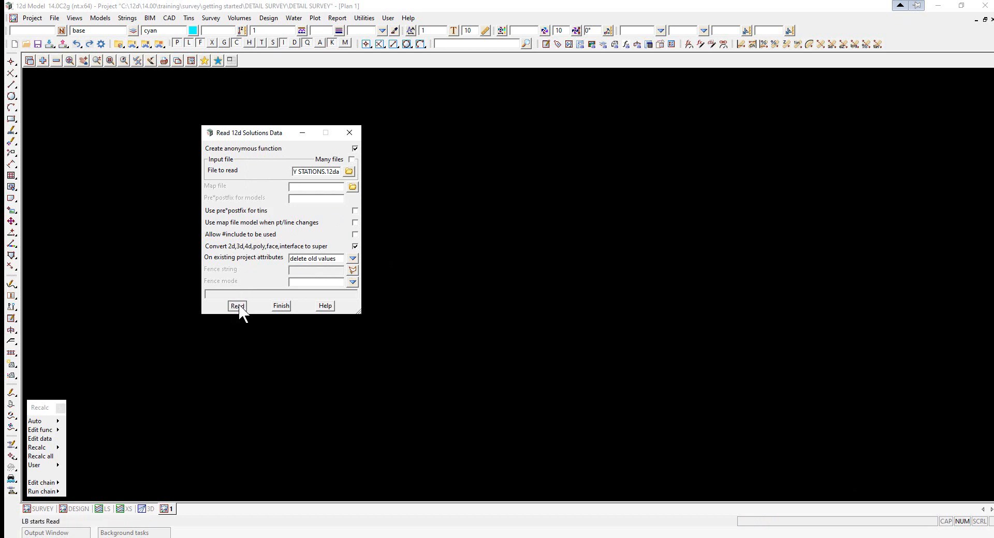
{"action": "left_click", "coordinate": [236, 307]}
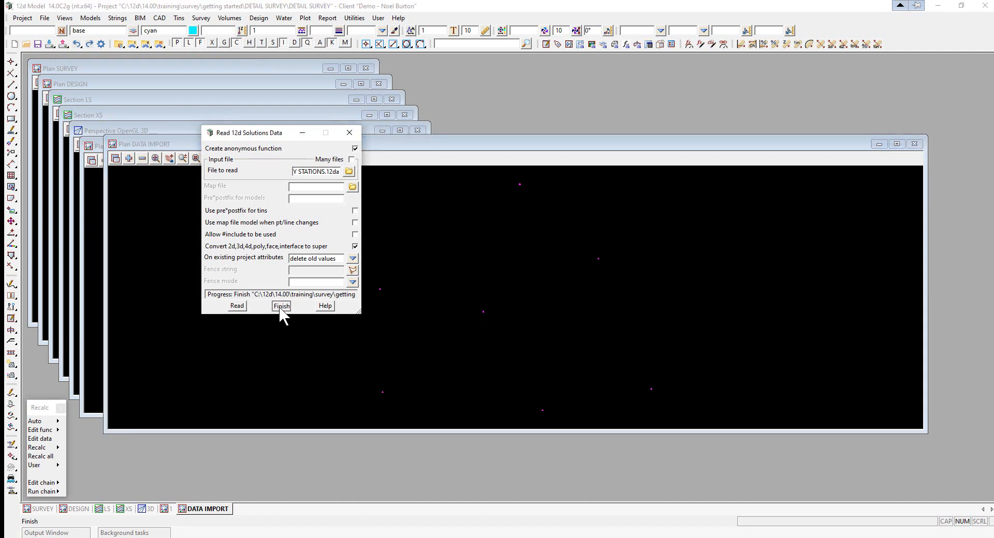
{"action": "left_click", "coordinate": [280, 306]}
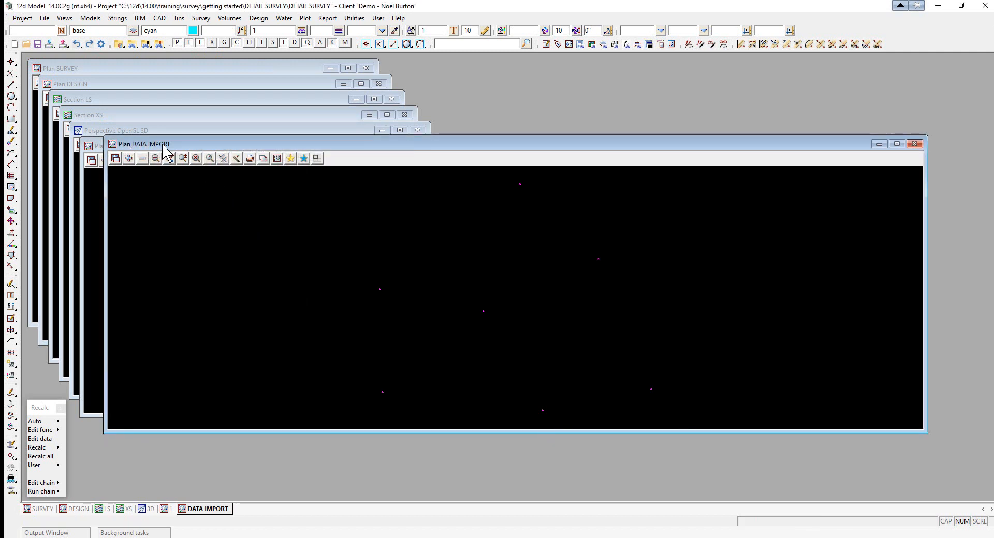
{"action": "mouse_move", "coordinate": [467, 320]}
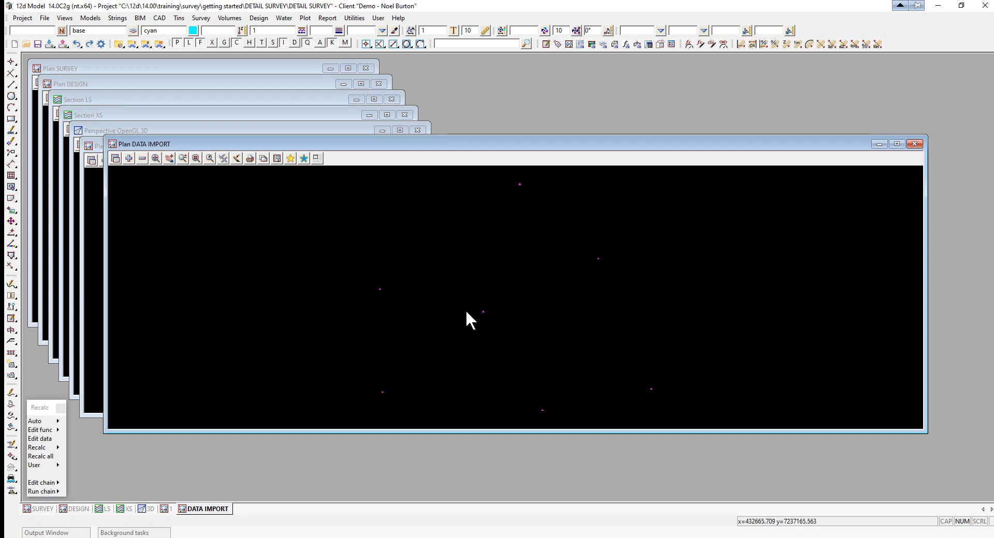
{"action": "mouse_move", "coordinate": [510, 286]}
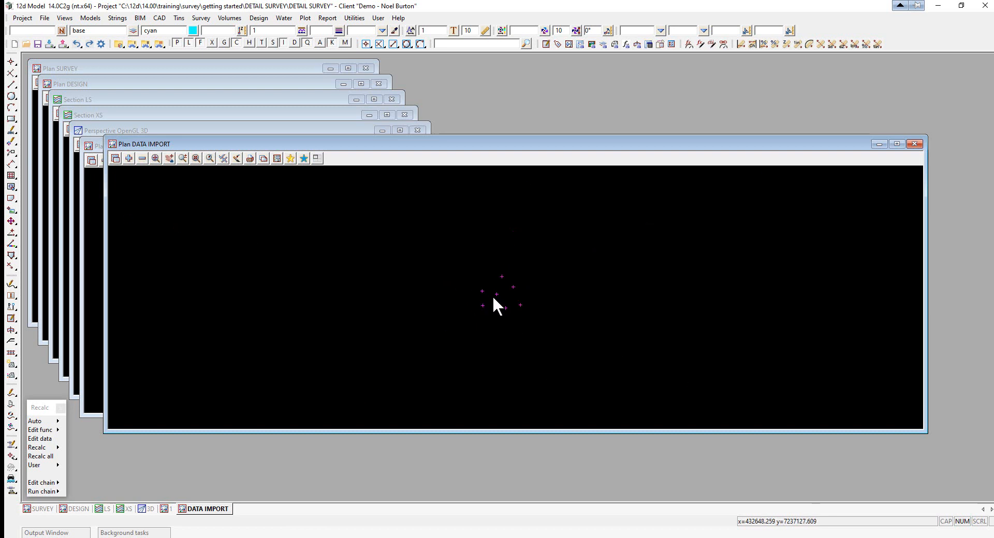
{"action": "mouse_move", "coordinate": [501, 195]}
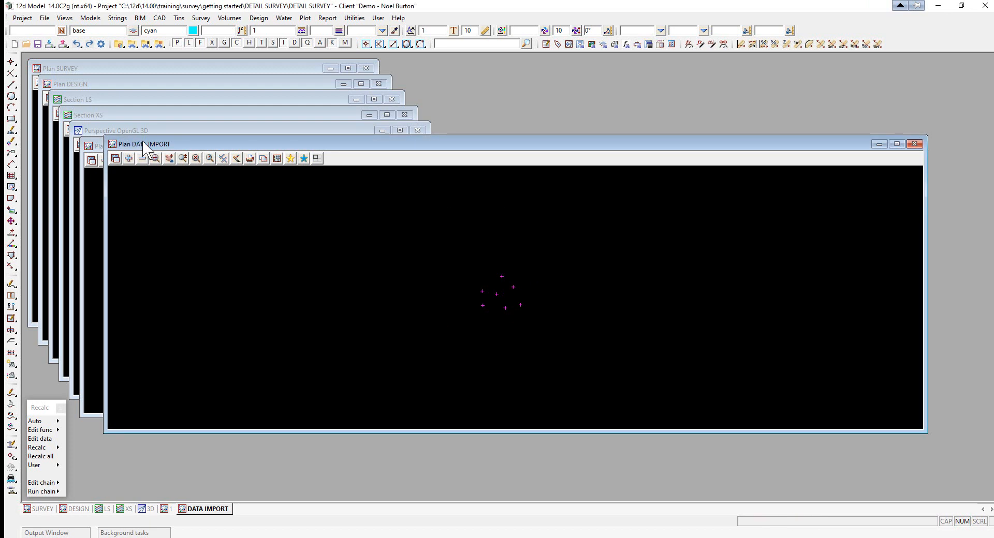
{"action": "mouse_move", "coordinate": [174, 155]}
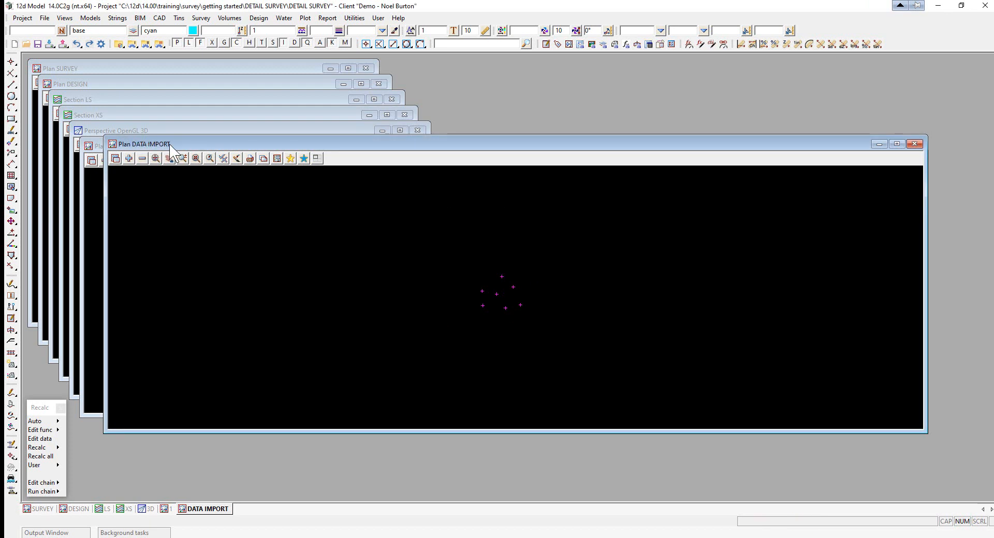
{"action": "mouse_move", "coordinate": [962, 176]}
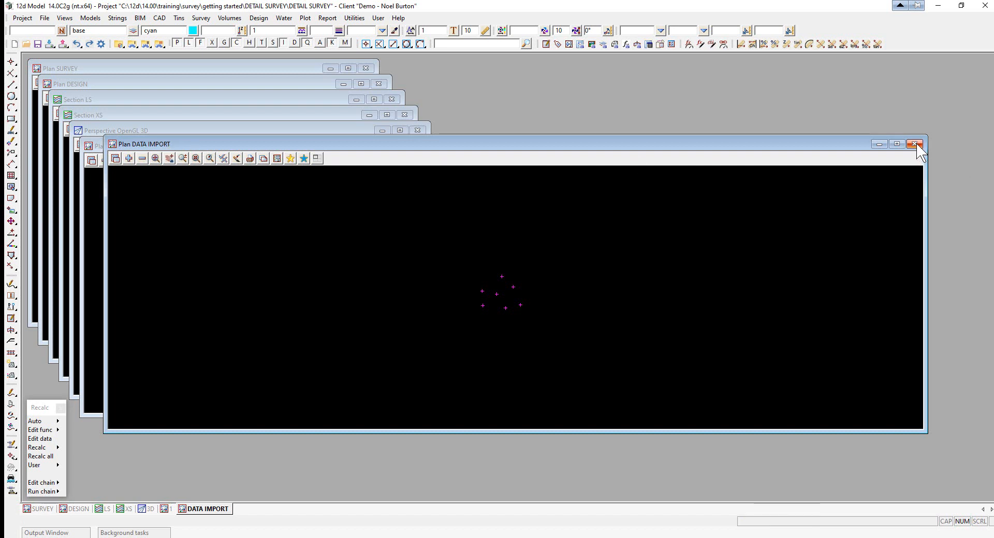
Step: Close the DATA IMPORT plan view, confirming Yes, and maximize Plan 1
{"action": "left_click", "coordinate": [914, 143]}
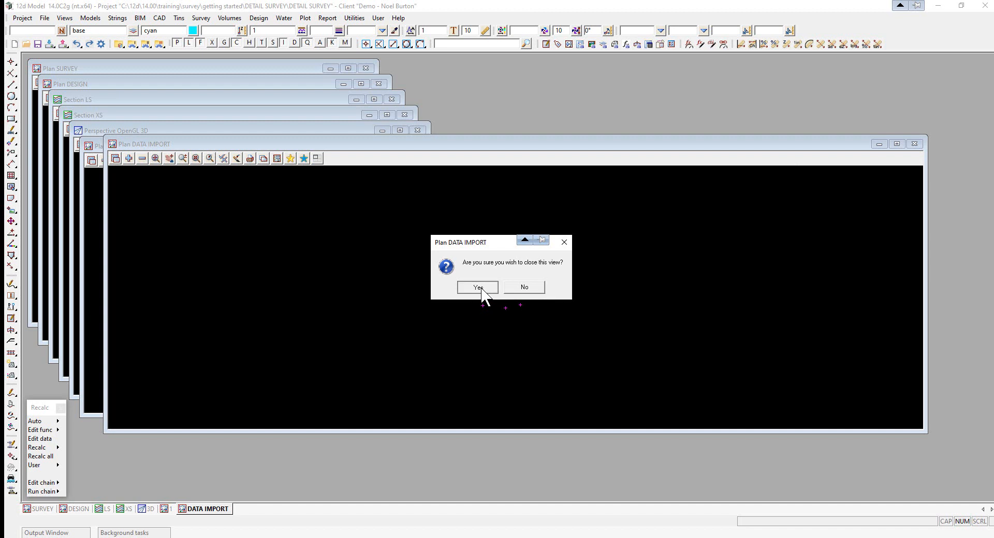
{"action": "left_click", "coordinate": [476, 287]}
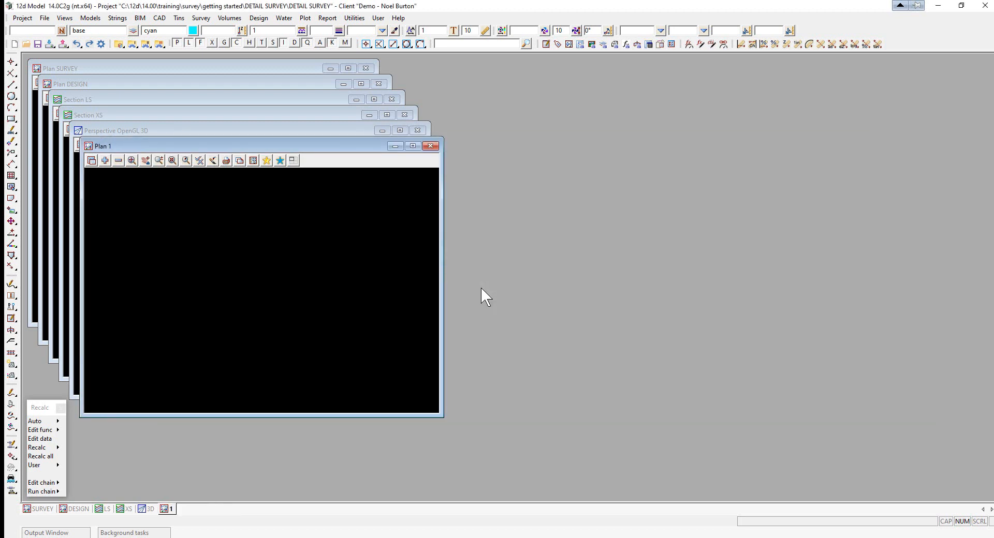
{"action": "mouse_move", "coordinate": [164, 153]}
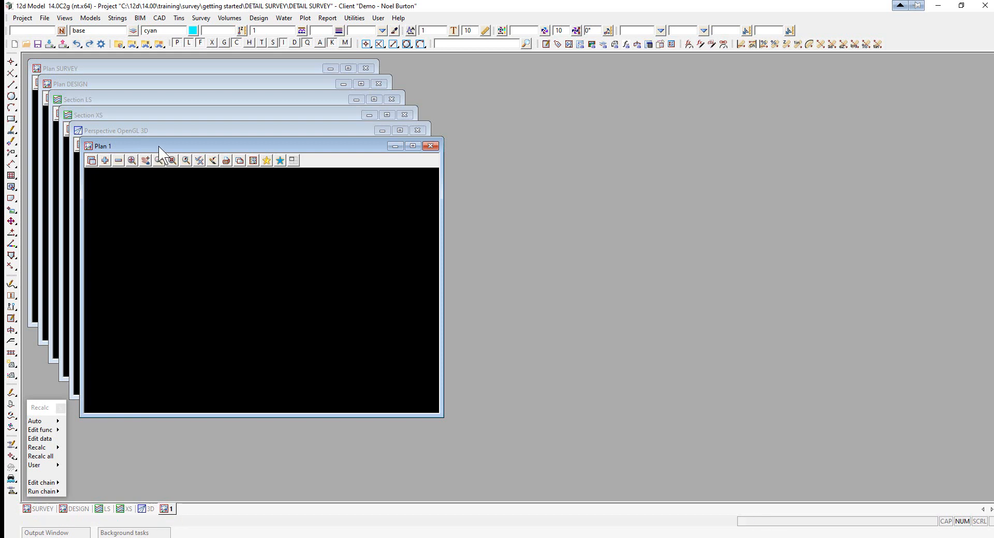
{"action": "left_click", "coordinate": [413, 146]}
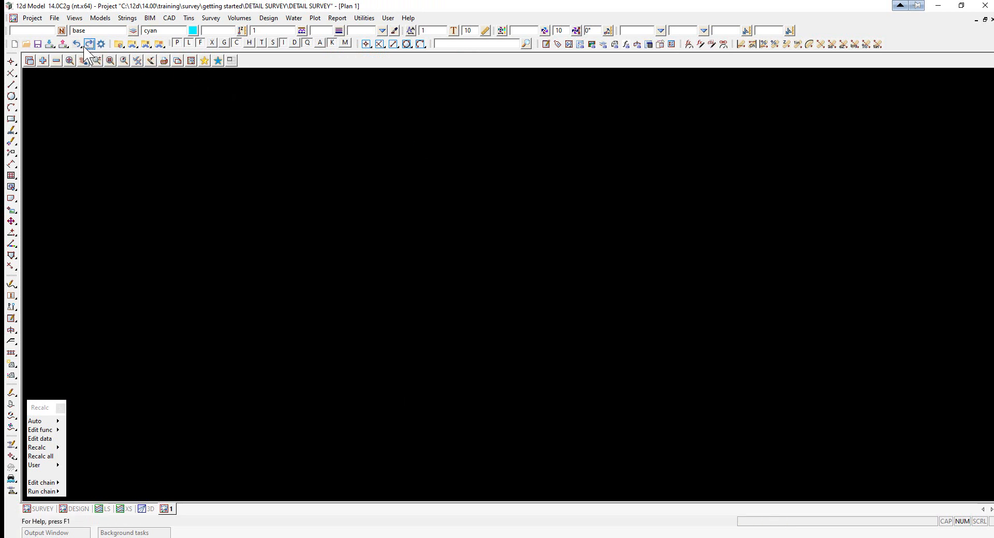
Step: Add the SURVEY MARKS model to Plan 1 so its station points display
{"action": "left_click", "coordinate": [43, 60]}
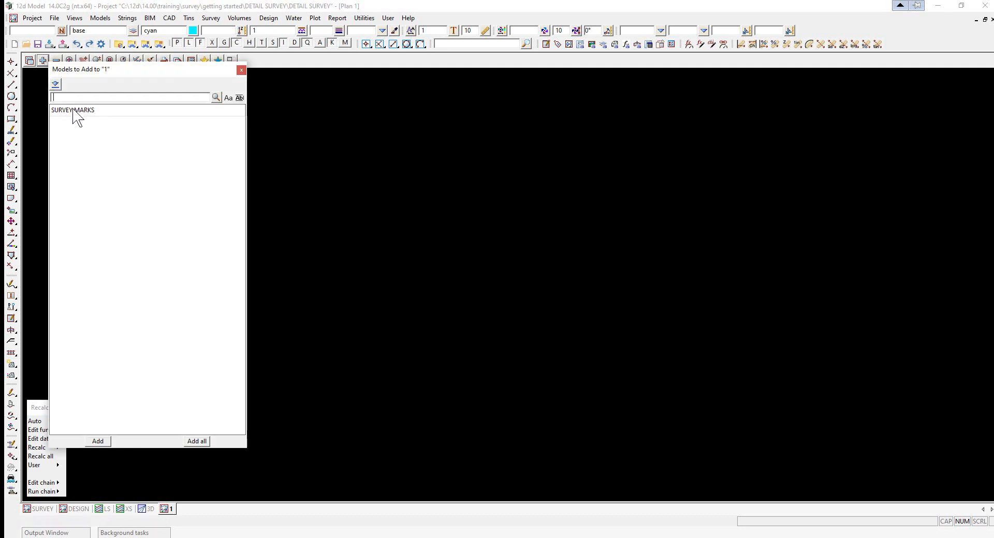
{"action": "left_click", "coordinate": [241, 69]}
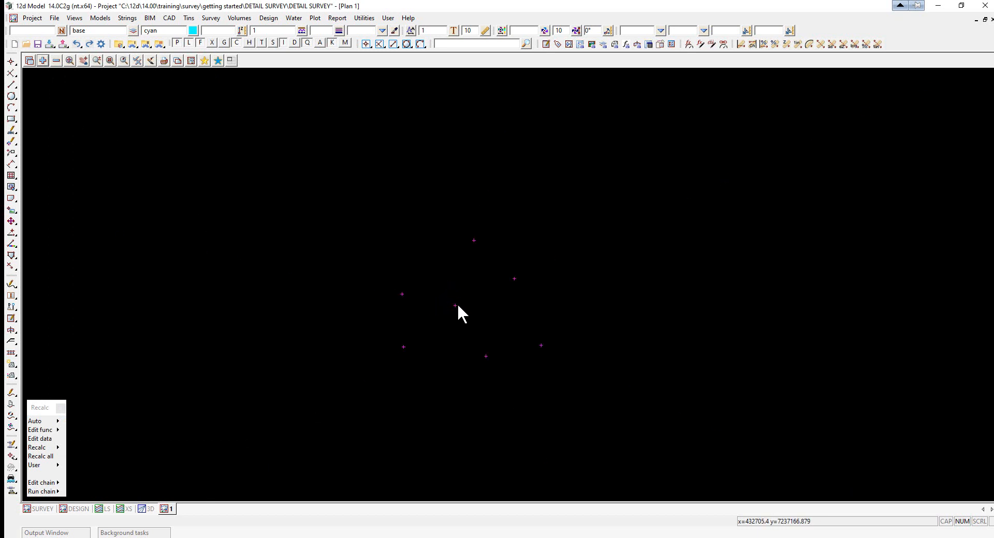
{"action": "mouse_move", "coordinate": [460, 309]}
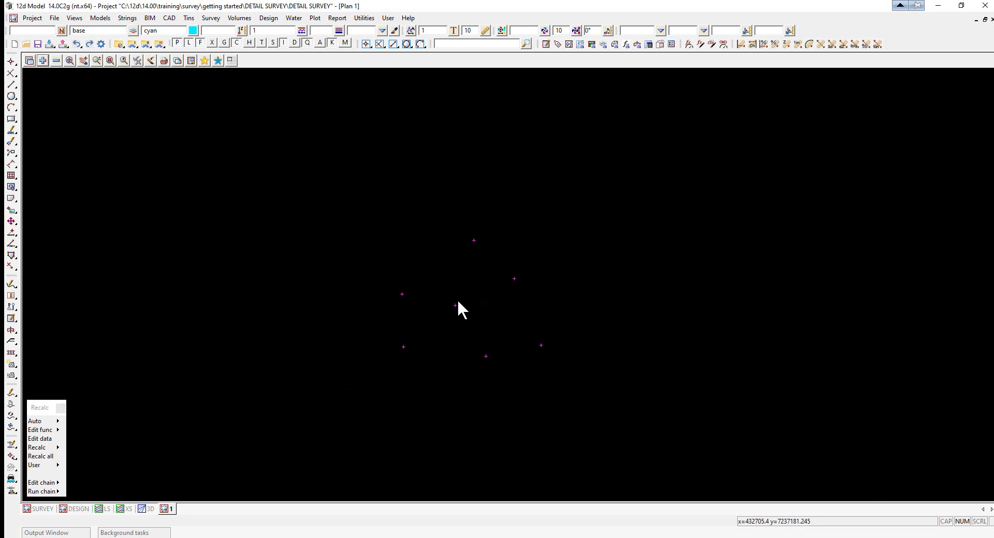
{"action": "mouse_move", "coordinate": [137, 69]}
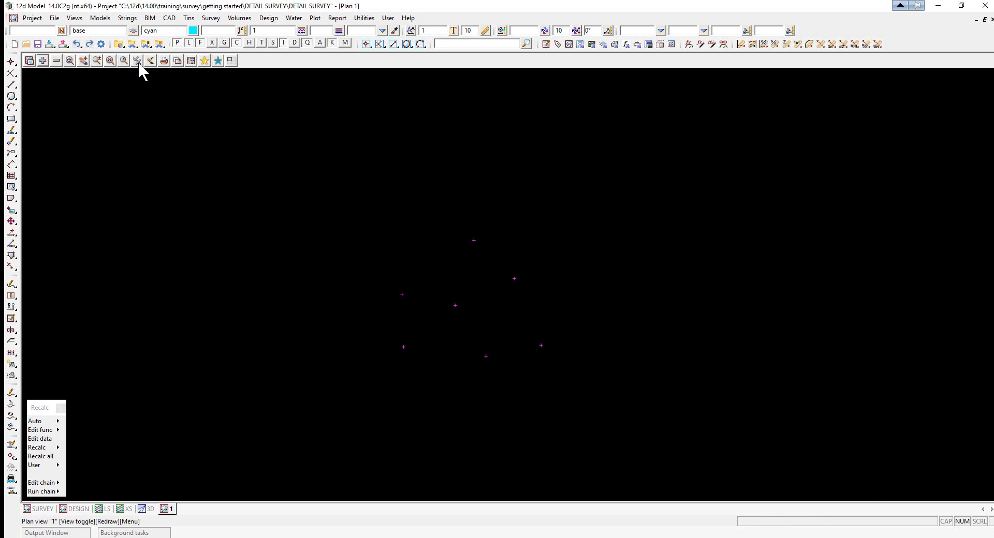
Step: Bring up the Toggle menu of Plan 1 display settings from its toolbar
{"action": "left_click", "coordinate": [137, 60]}
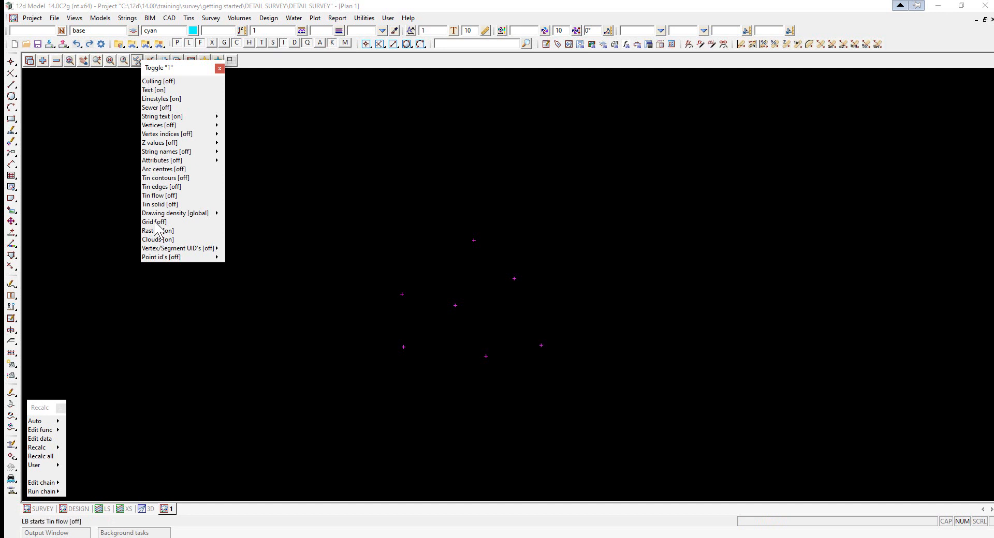